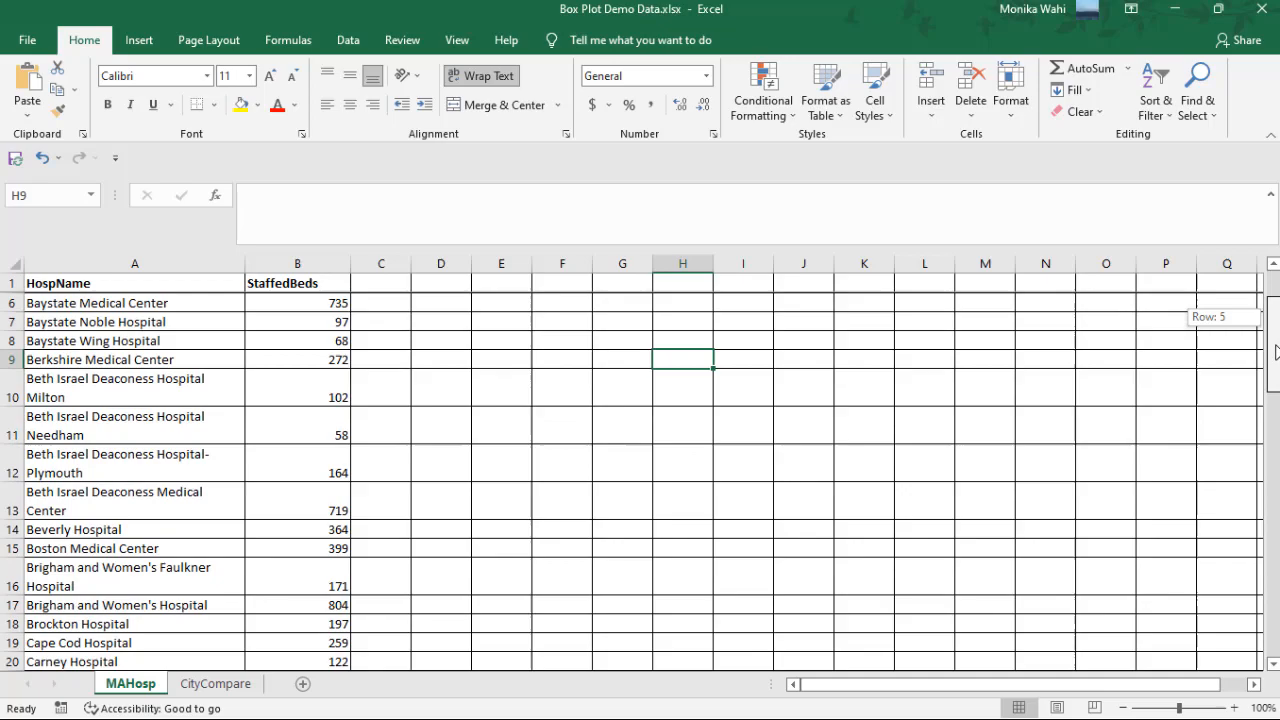
- Run the read.csv and MAHosp lines to load and print the 60-hospital dataset
scroll(down, 3)
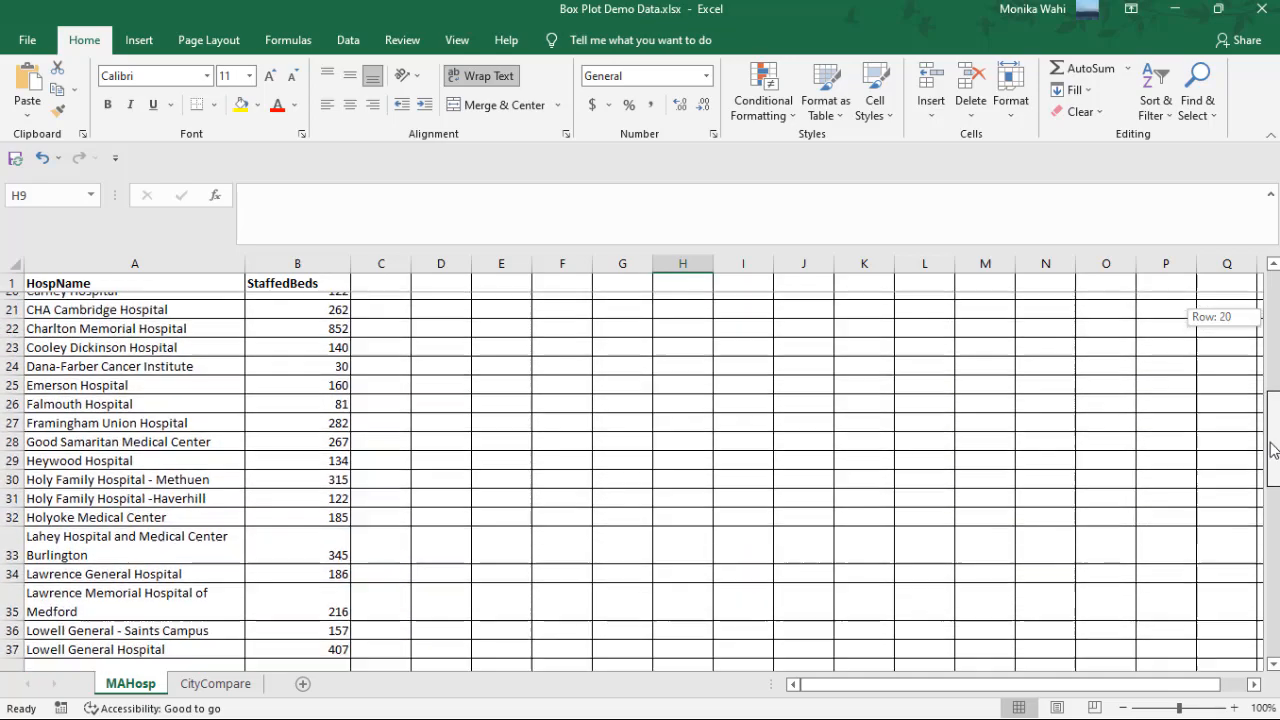
scroll(down, 3)
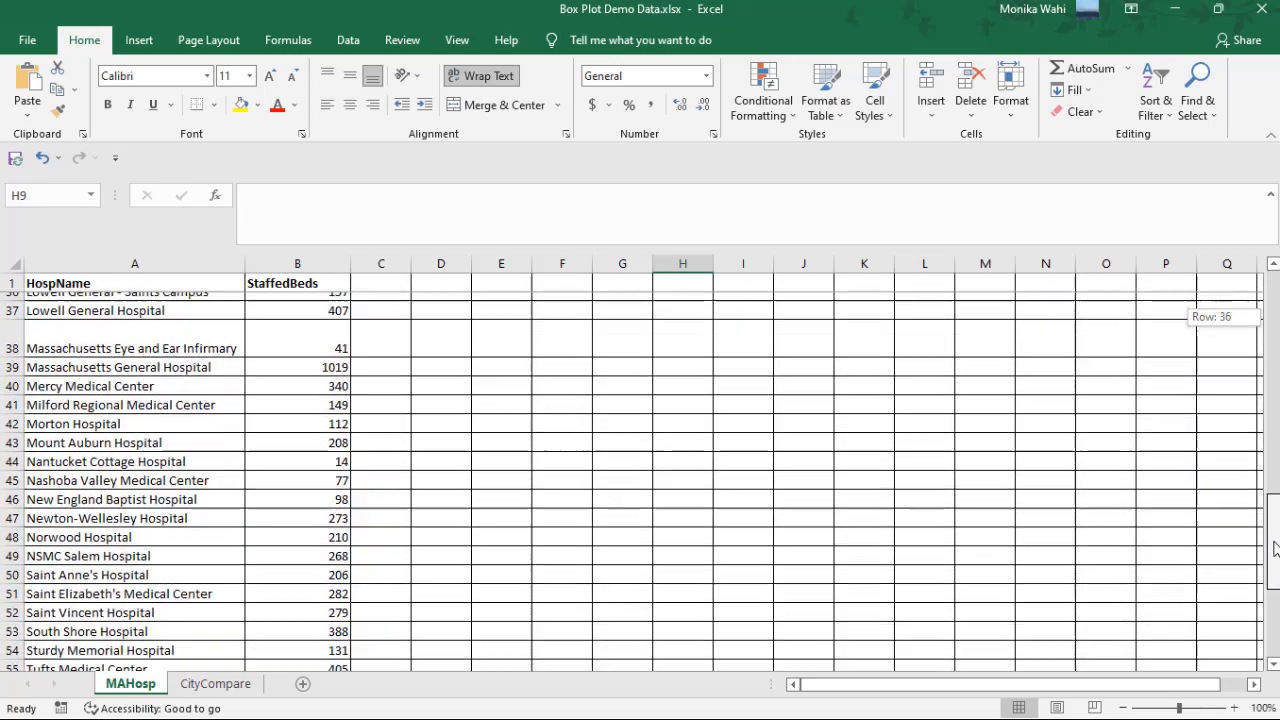
scroll(down, 3)
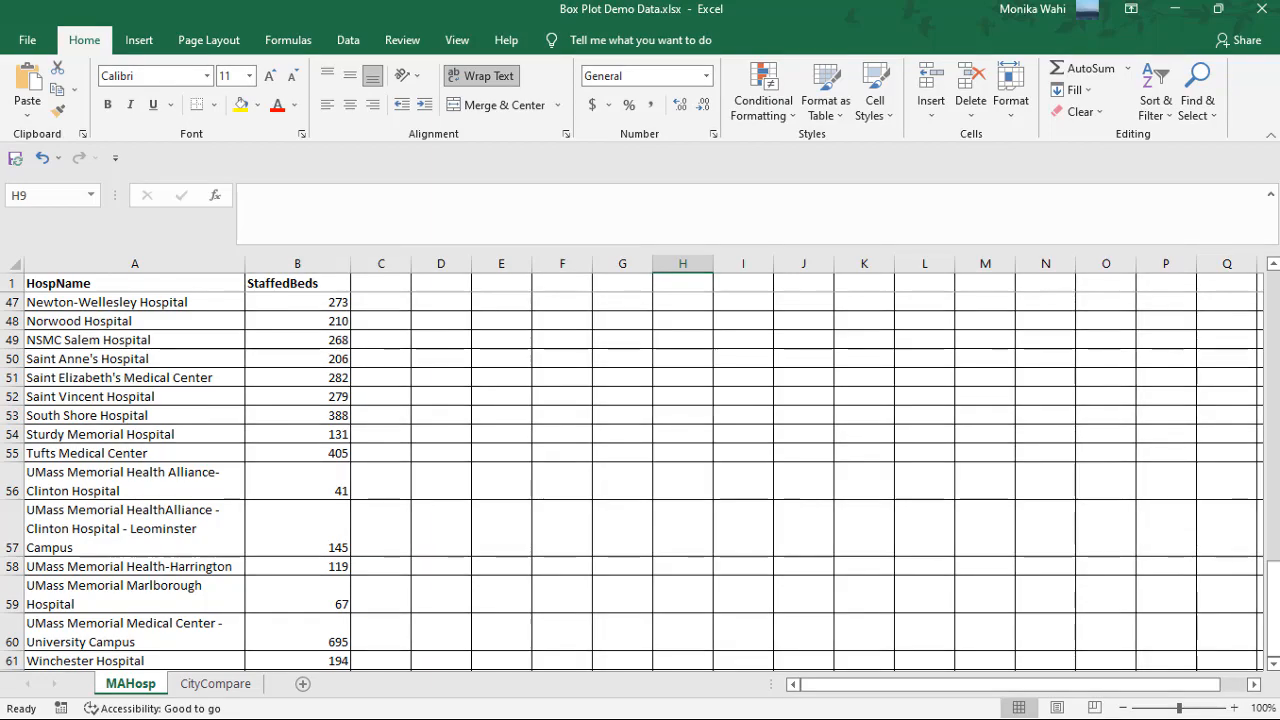
click(214, 683)
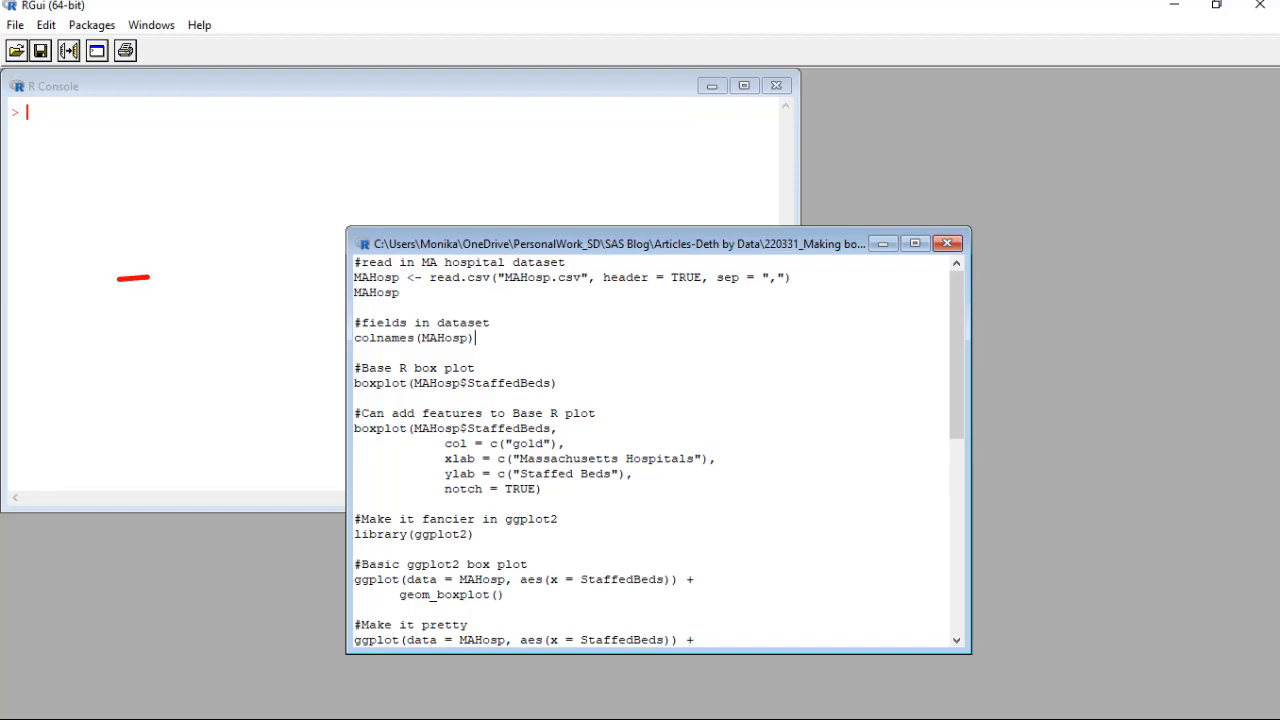
drag(120, 280, 330, 280)
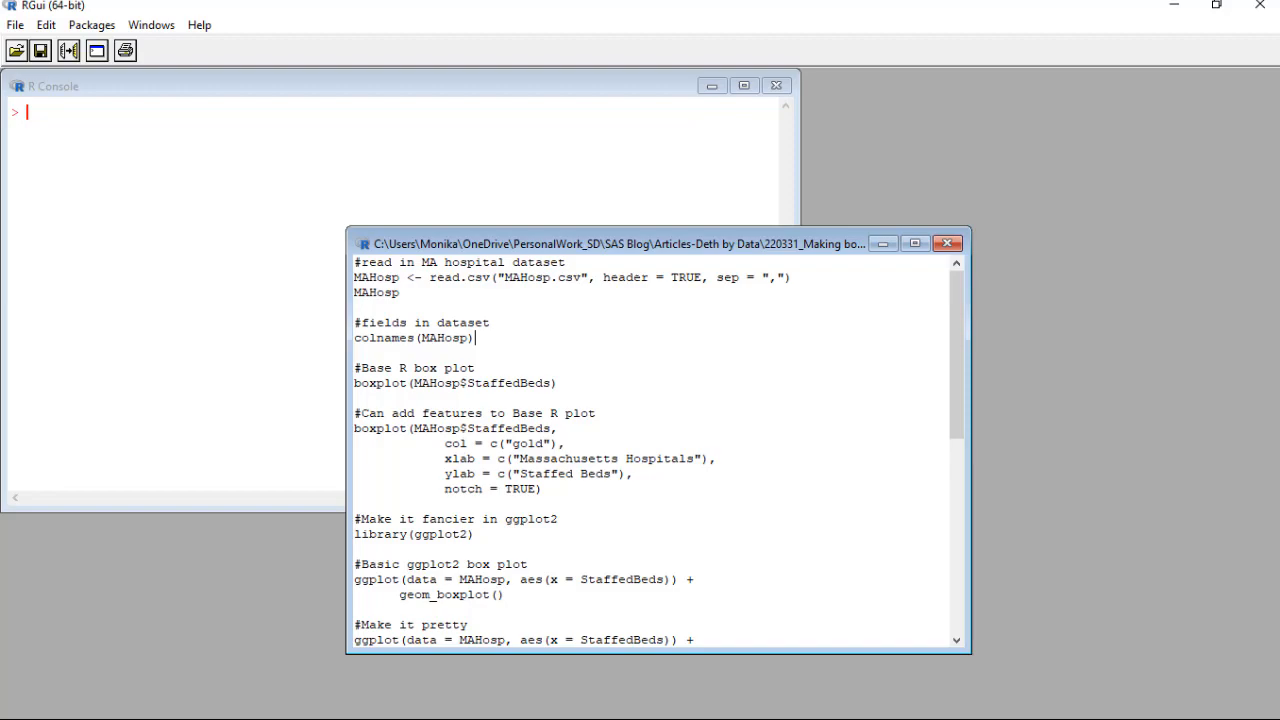
double_click(375, 292)
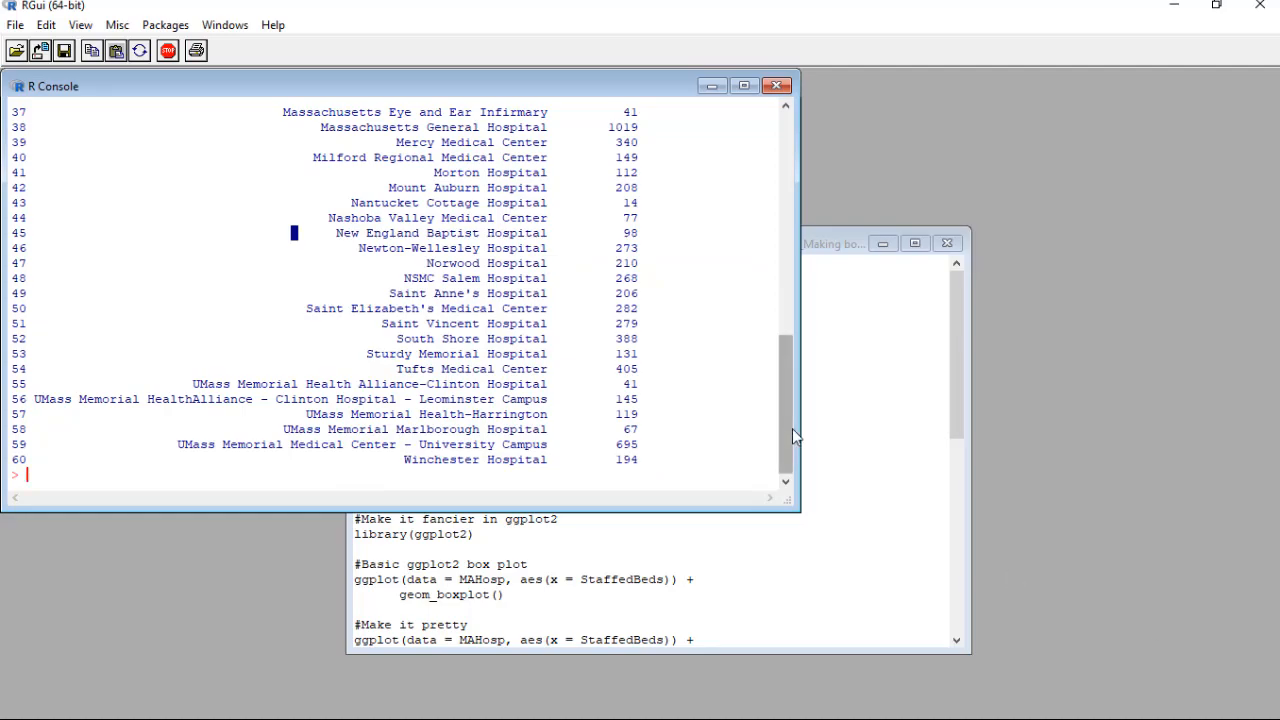
- Scroll the console up to view the HospName and StaffedBeds field names
scroll(up, 3)
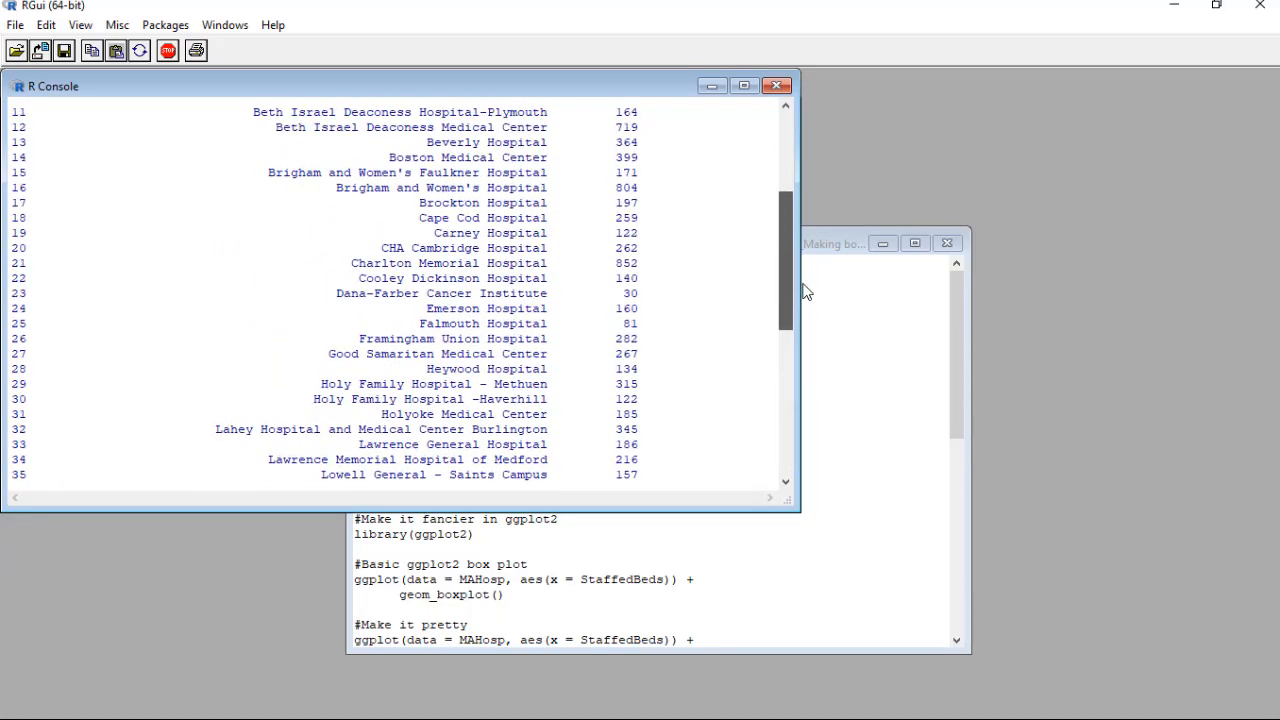
scroll(up, 3)
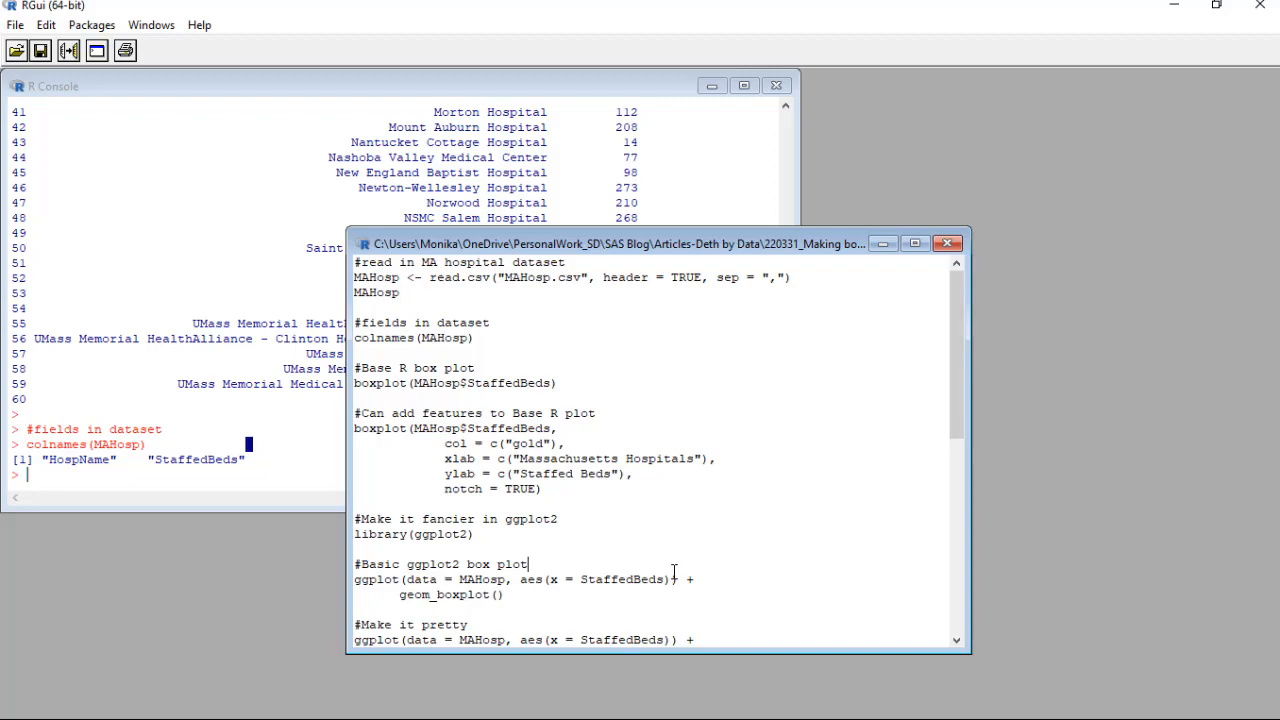
- Run boxplot(MAHosp$StaffedBeds) from the script to draw the basic box plot
drag(355, 367, 557, 383)
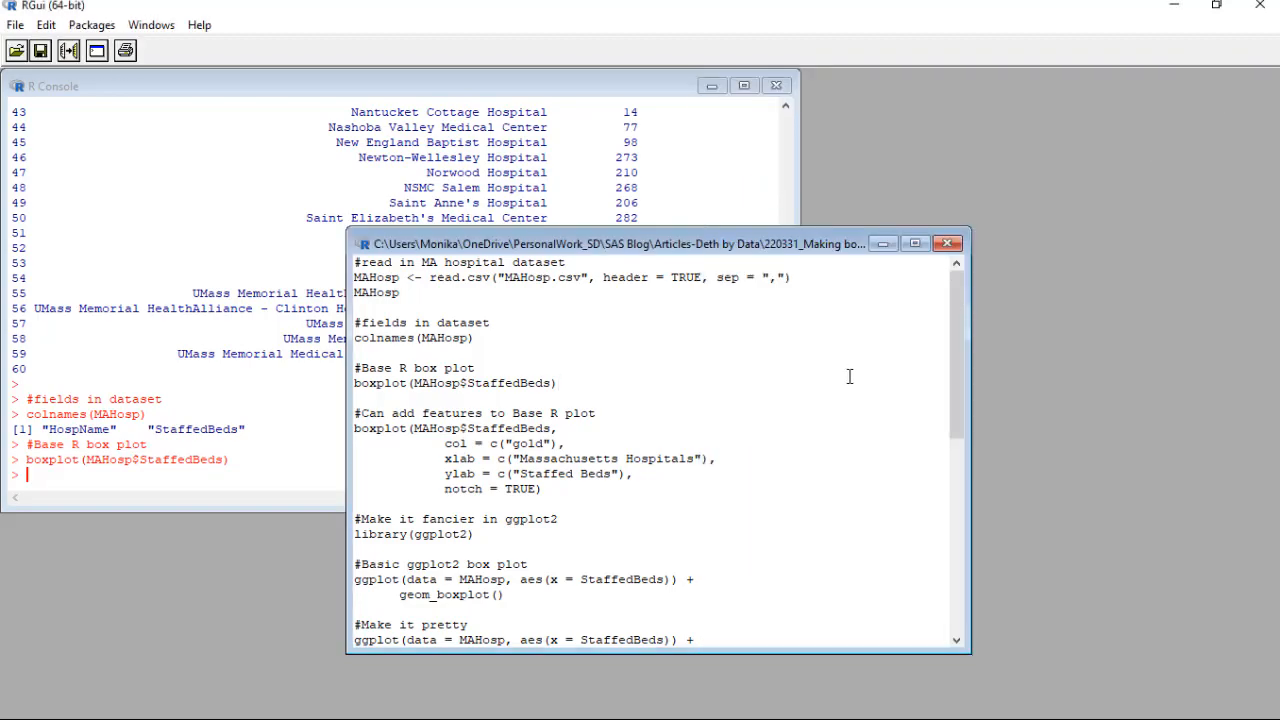
click(558, 383)
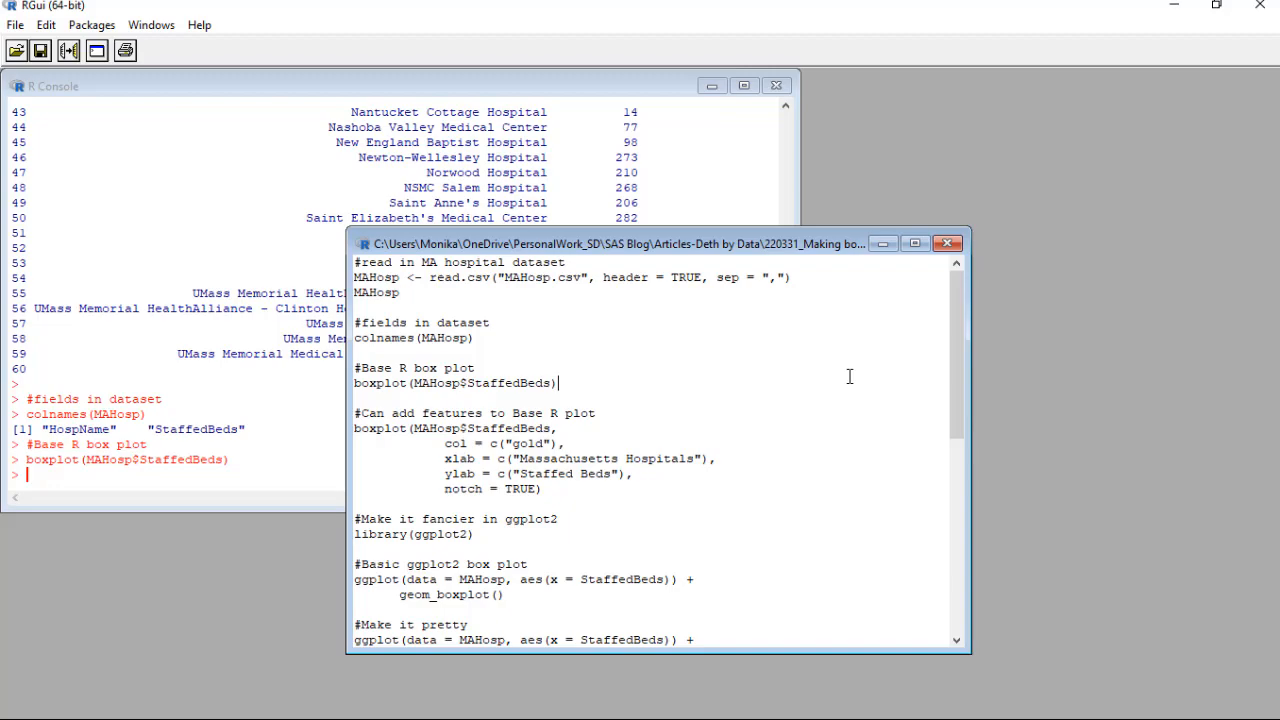
- Select the boxplot block with gold color, axis labels and notch arguments
drag(354, 428, 542, 489)
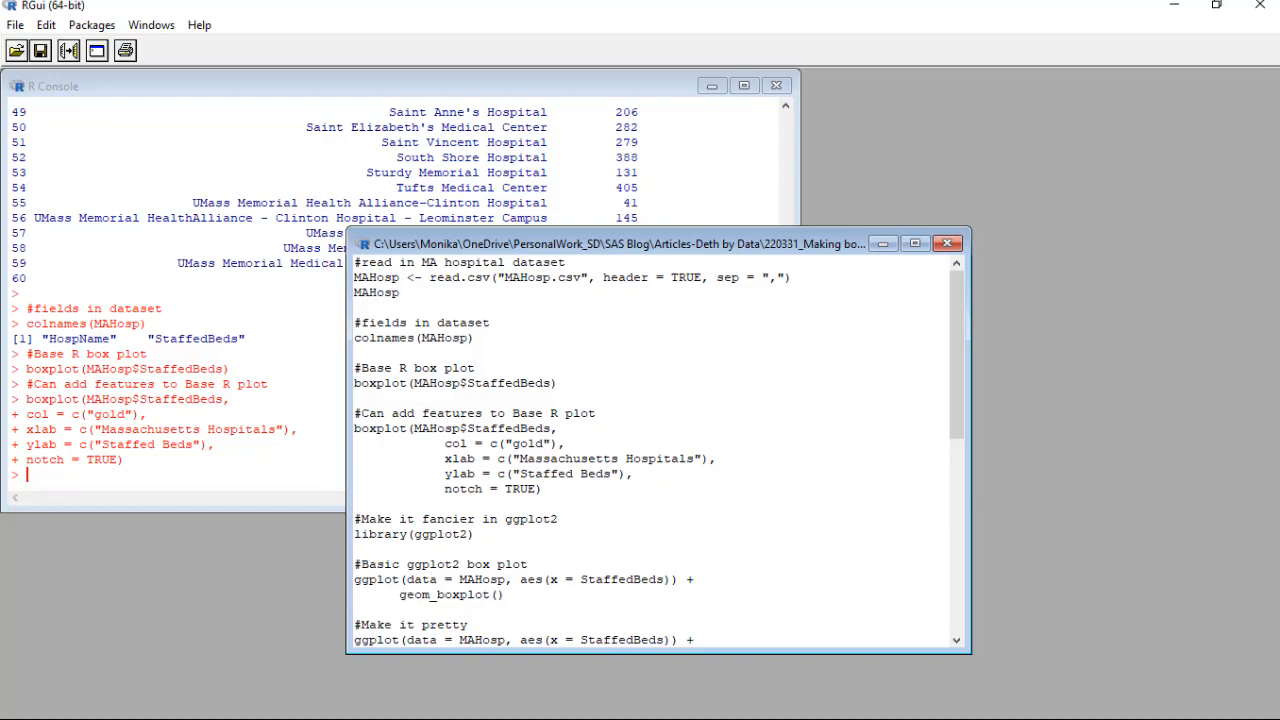
mouse_move(955, 378)
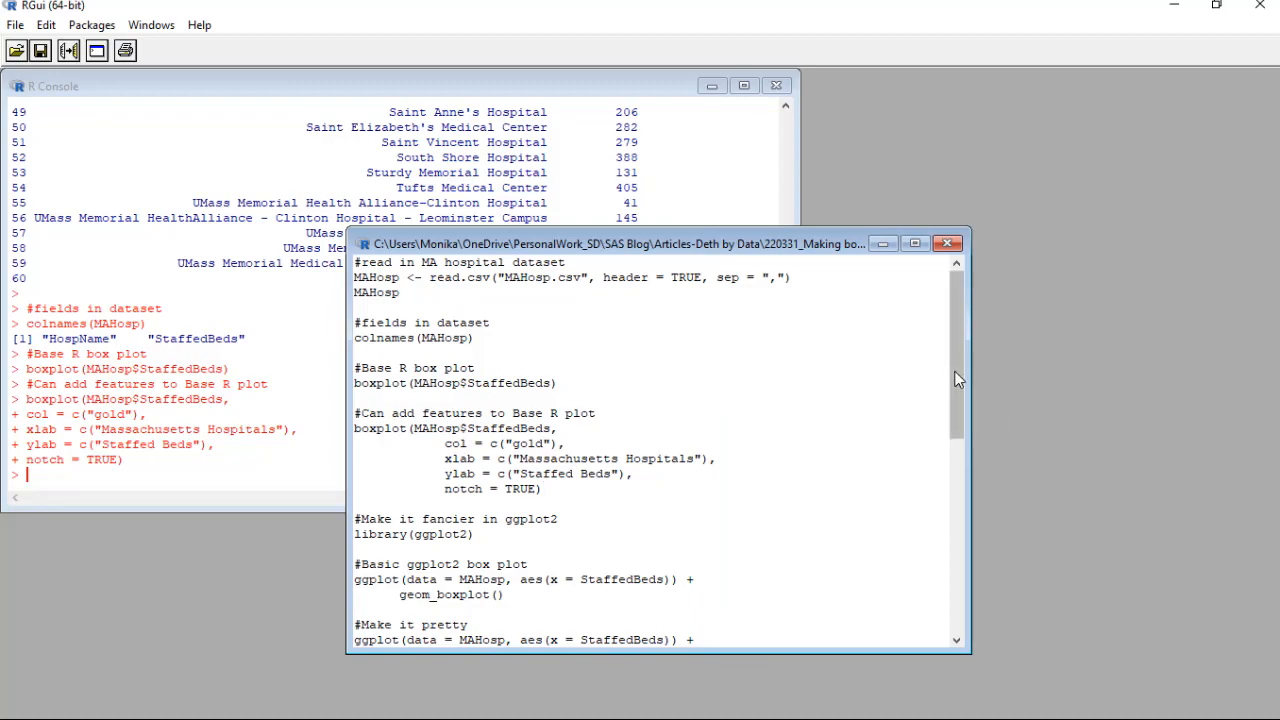
scroll(down, 3)
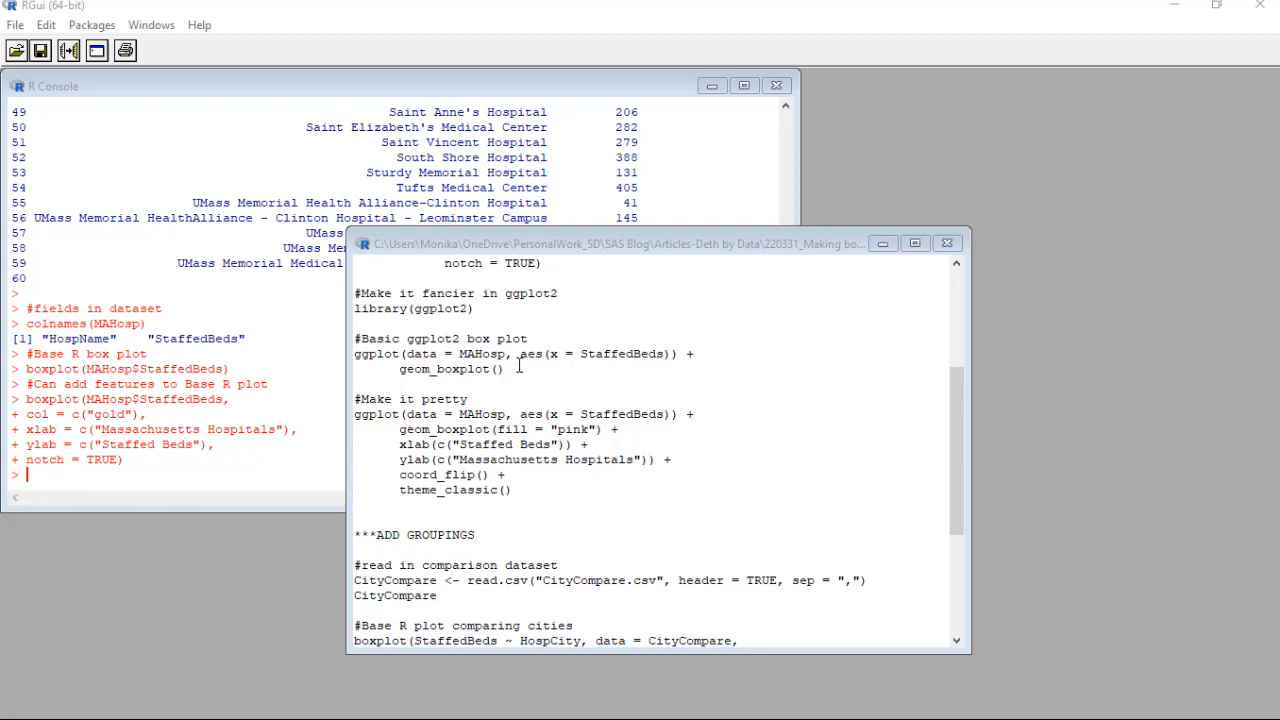
drag(354, 293, 677, 354)
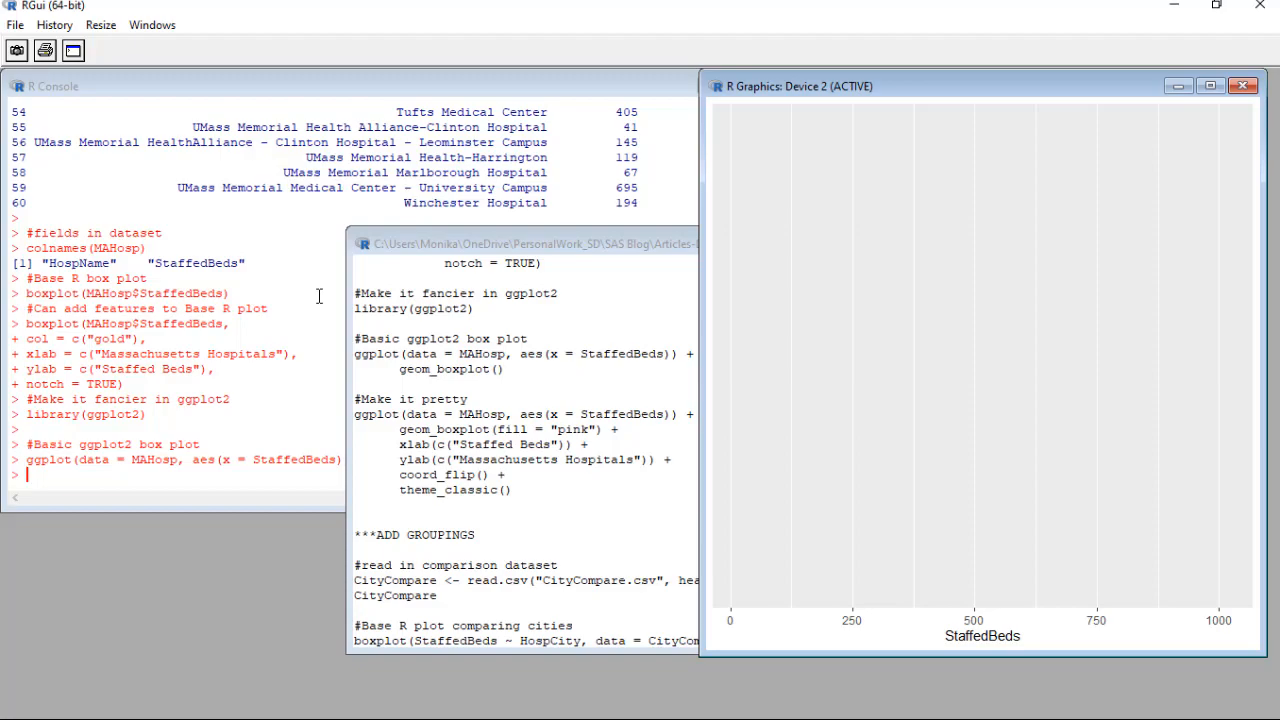
- Run the '#Basic ggplot2 box plot' code to render a plain StaffedBeds box plot
click(1243, 86)
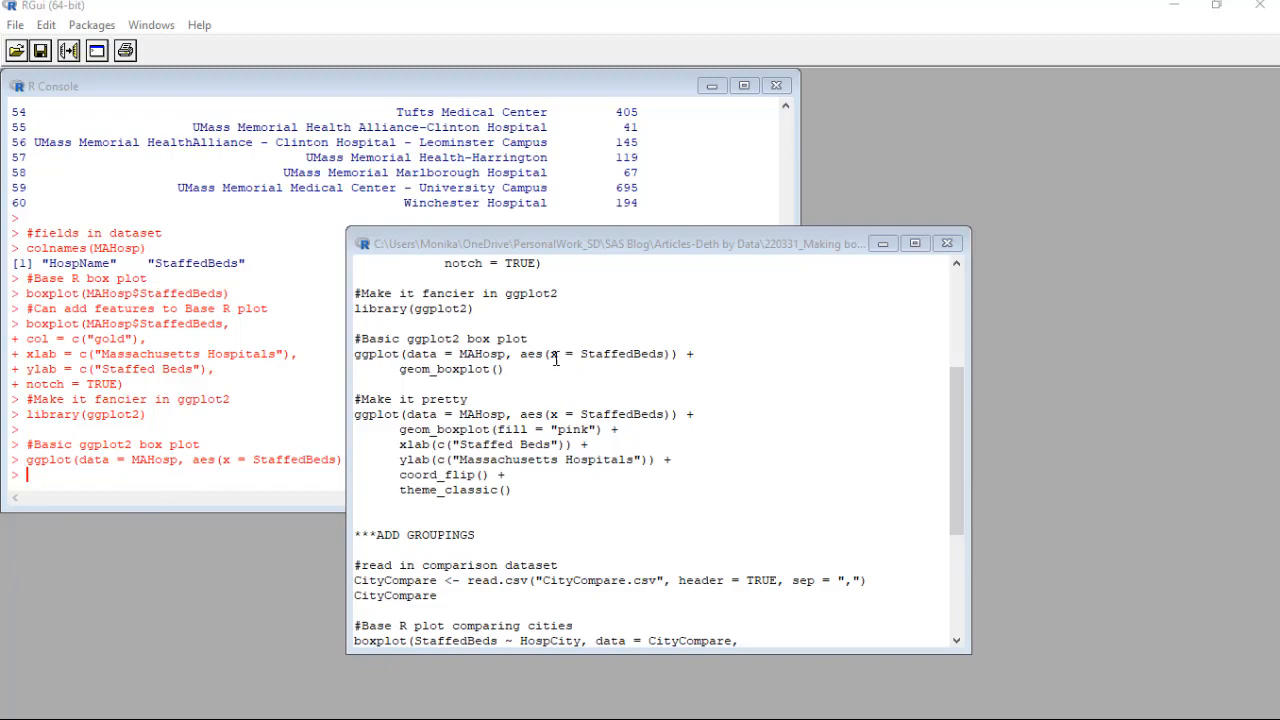
drag(354, 338, 505, 368)
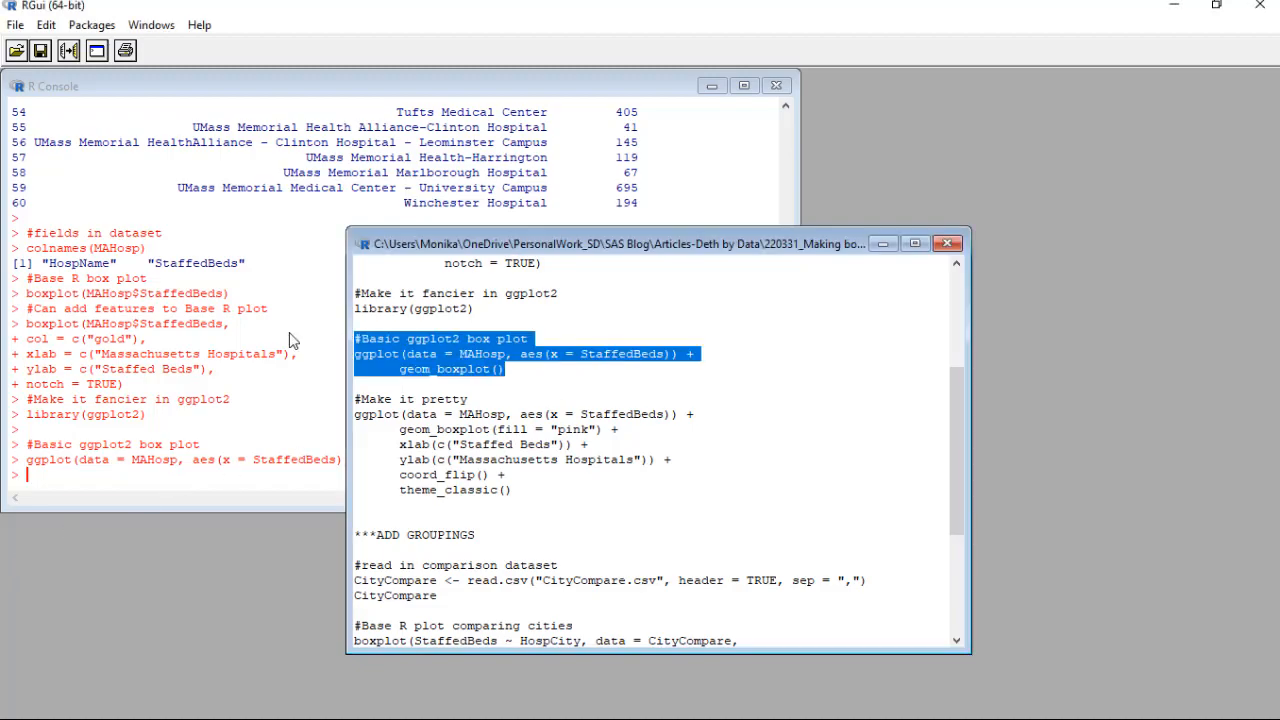
key(Return)
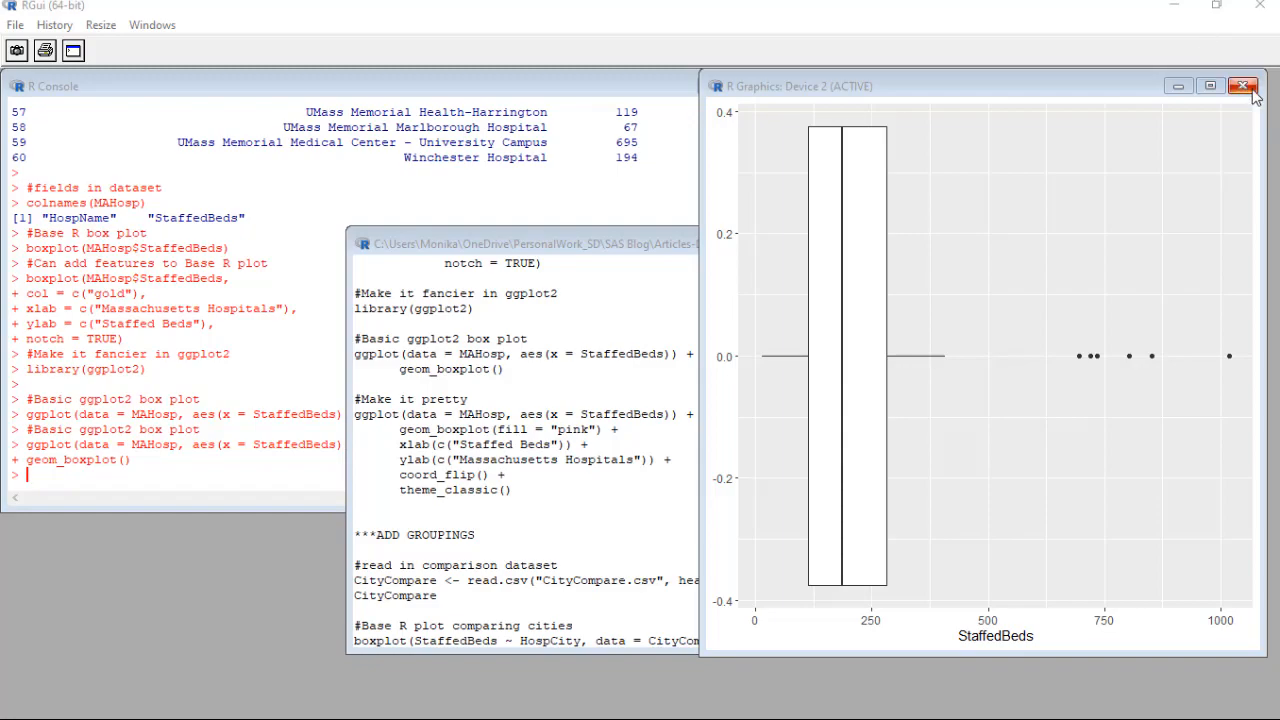
- Close the plain ggplot2 box plot graphics window
click(1245, 86)
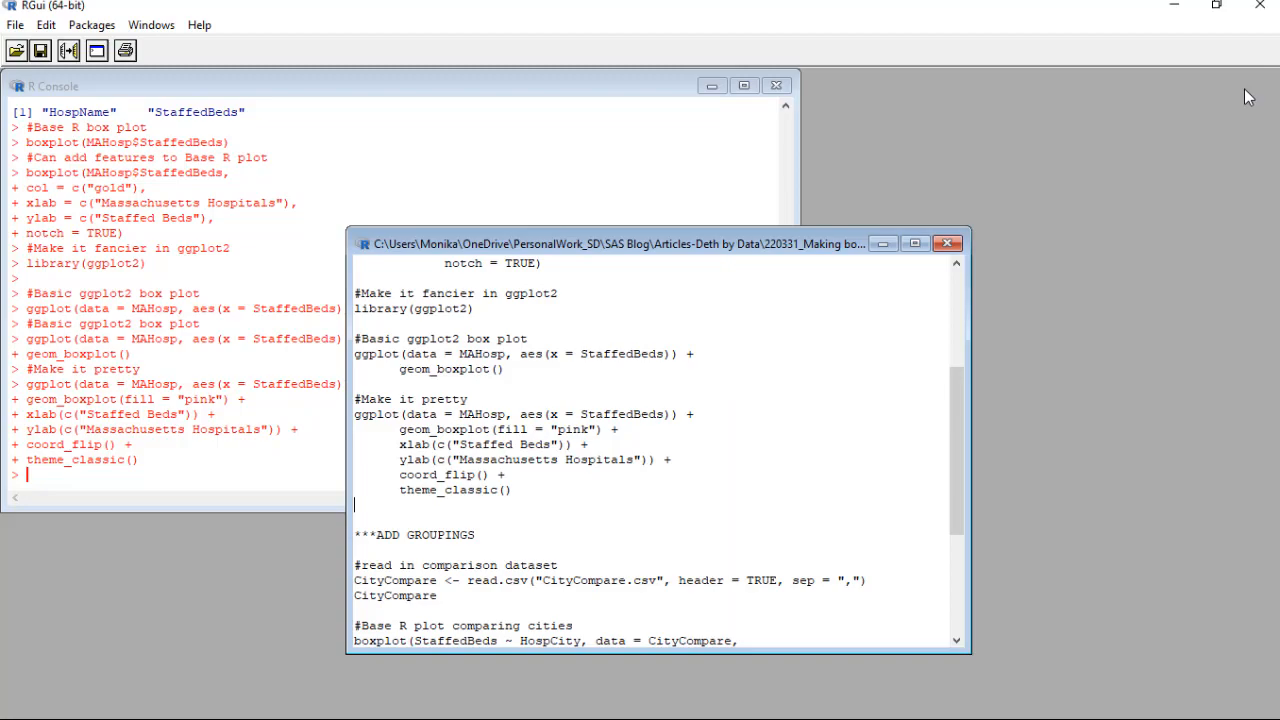
mouse_move(706, 503)
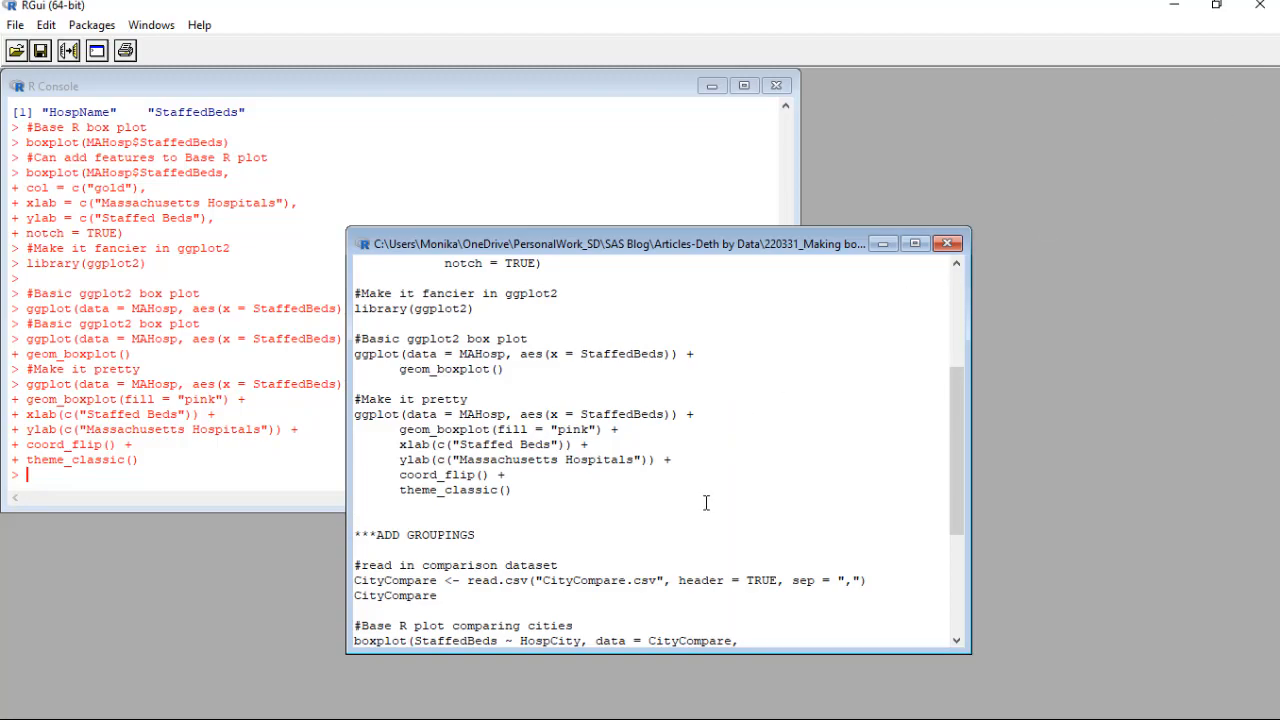
- Scroll the script down to the ***ADD GROUPINGS section with CityCompare code
click(356, 505)
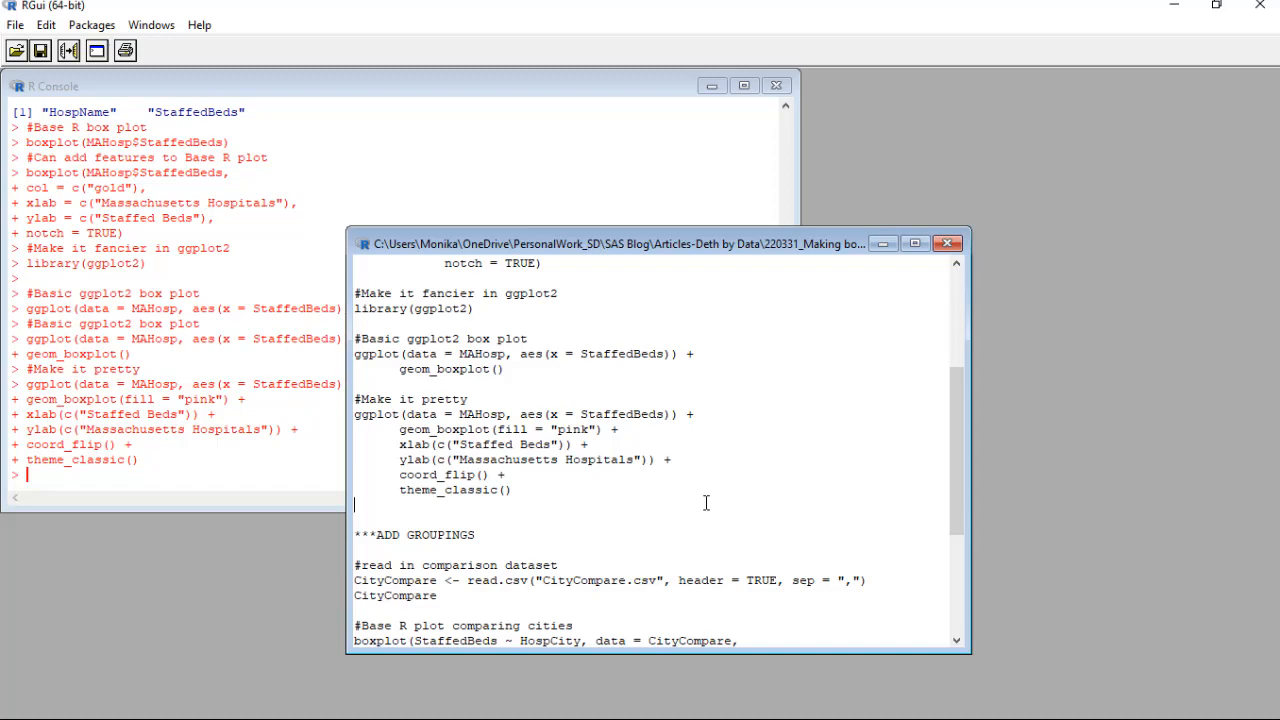
mouse_move(968, 477)
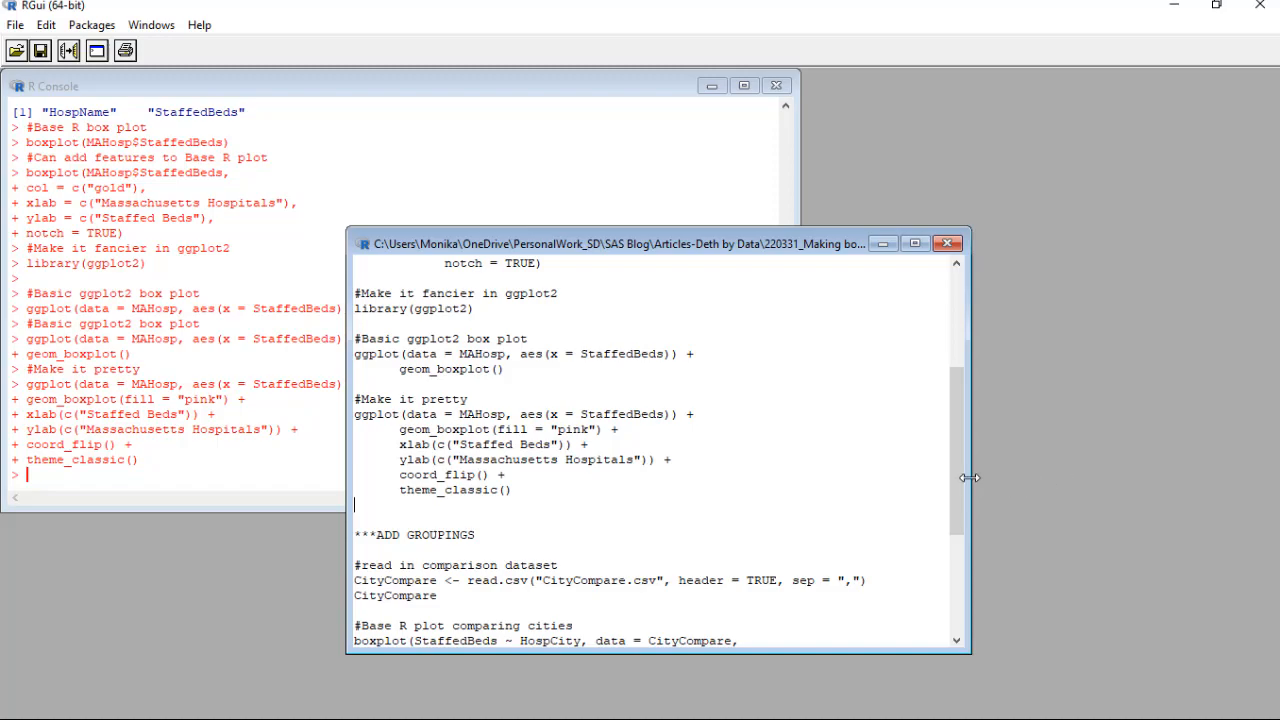
scroll(down, 3)
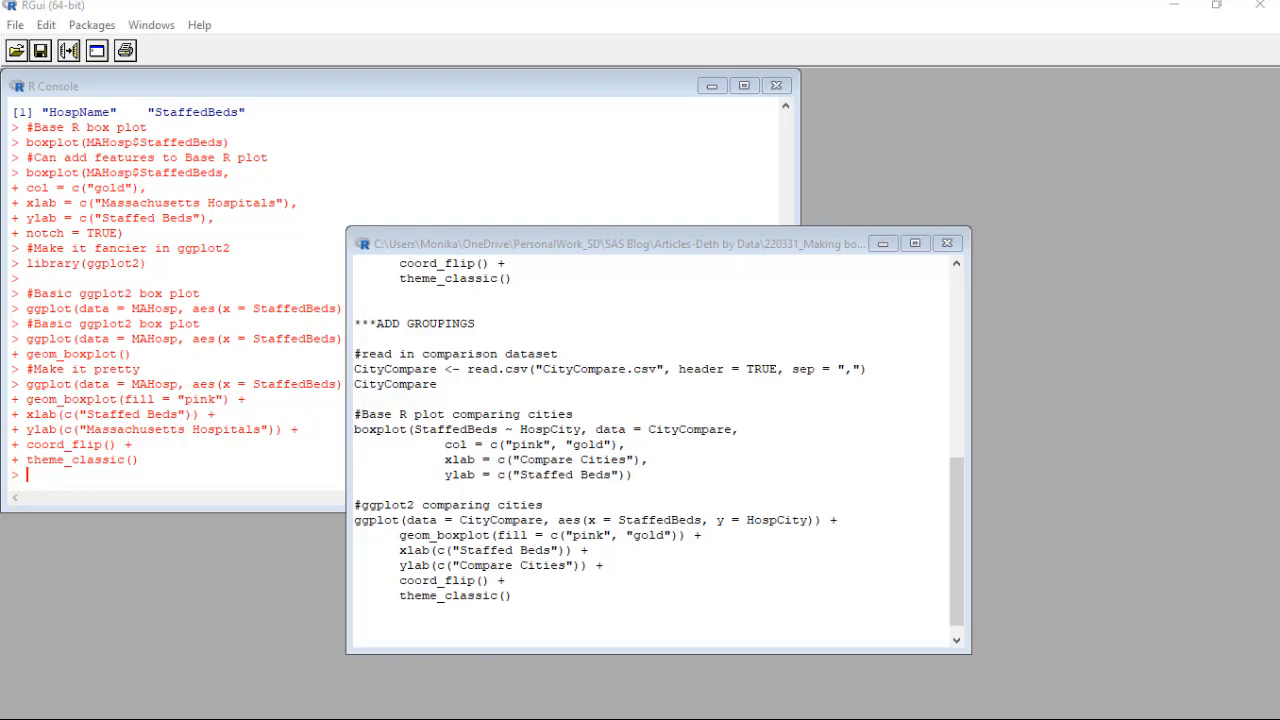
- Select the read.csv and CityCompare lines for running
drag(354, 368, 437, 384)
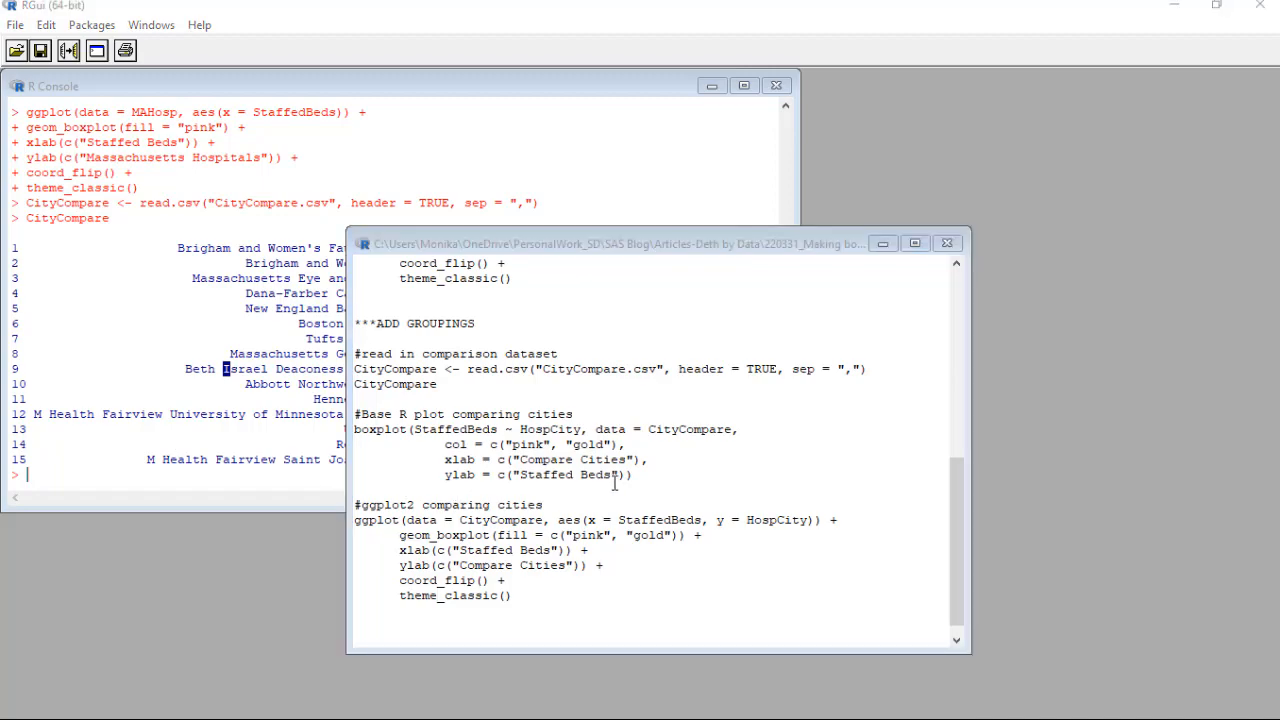
- Select the '#Base R plot comparing cities' pink-and-gold boxplot block
drag(354, 414, 633, 474)
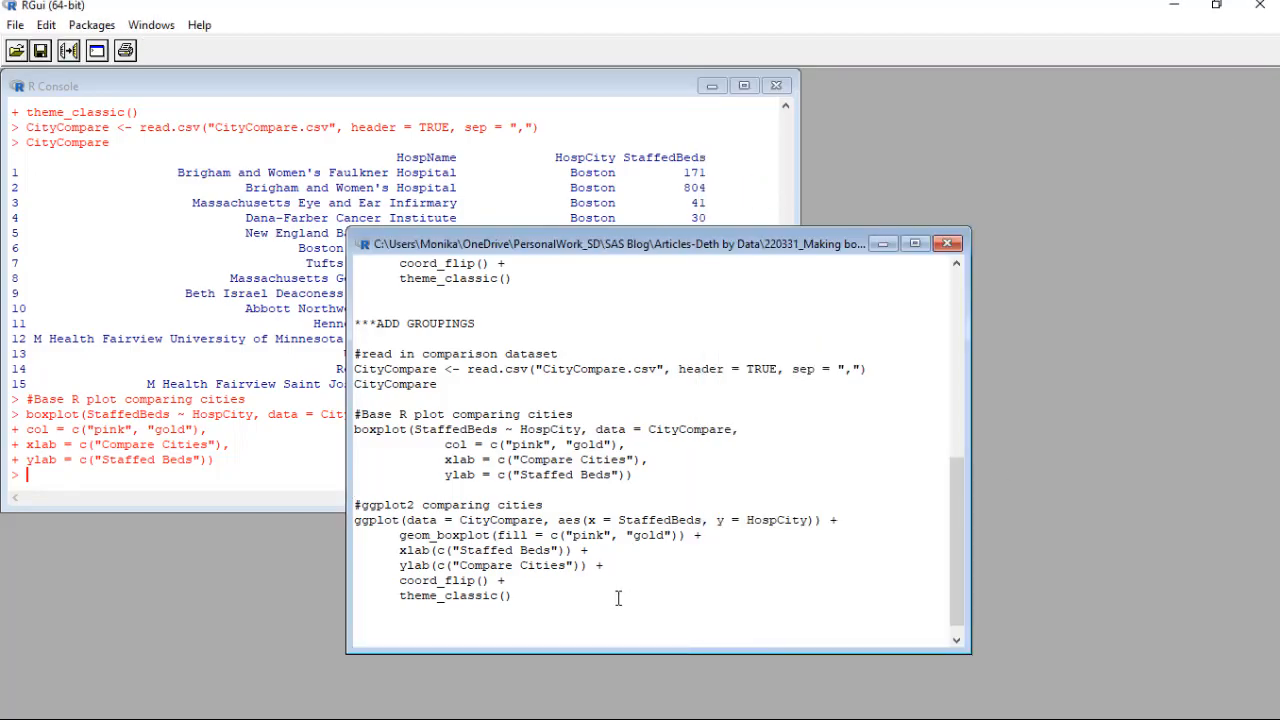
drag(335, 485, 870, 612)
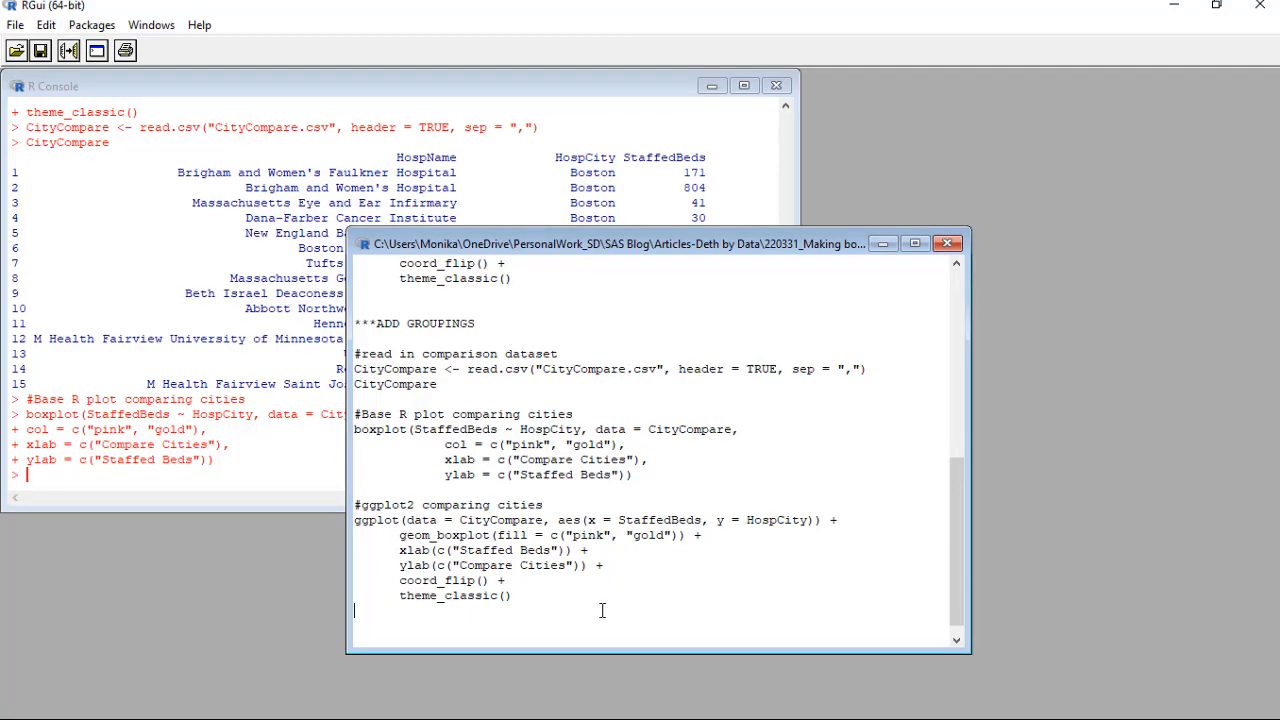
drag(354, 505, 517, 595)
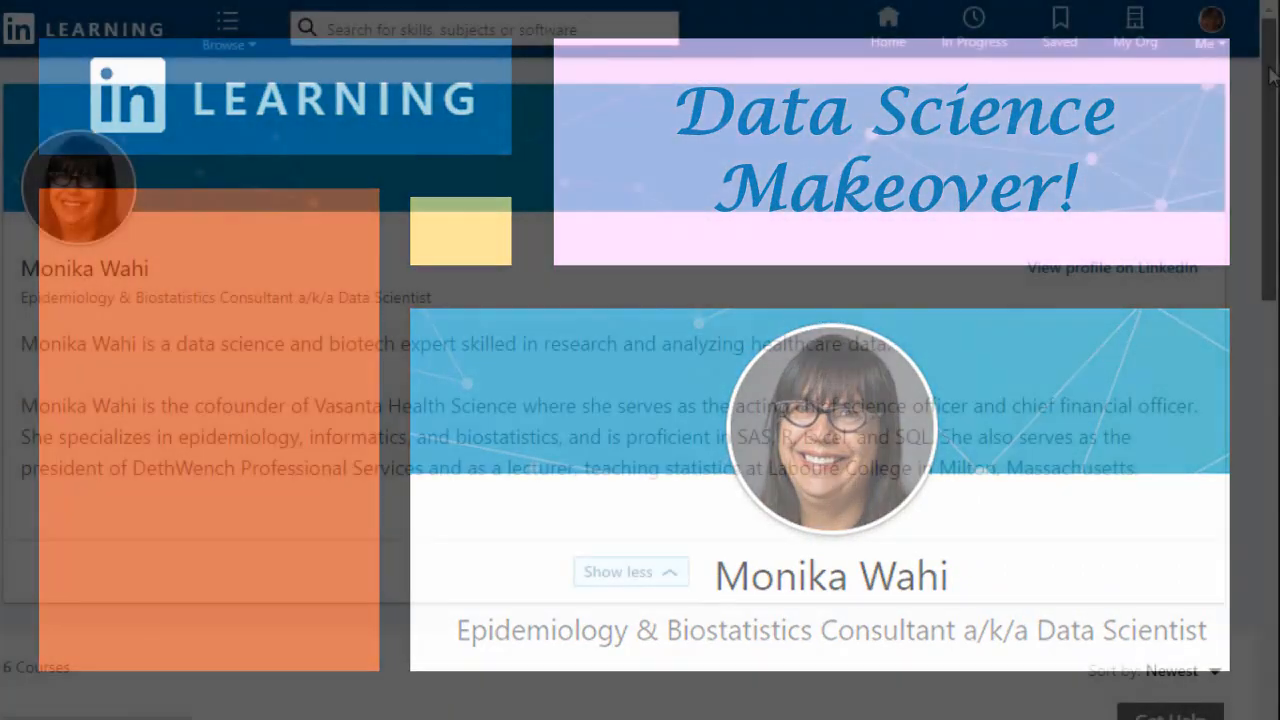
- Scroll the instructor profile down to her six courses, including SAS Essential Training
scroll(down, 3)
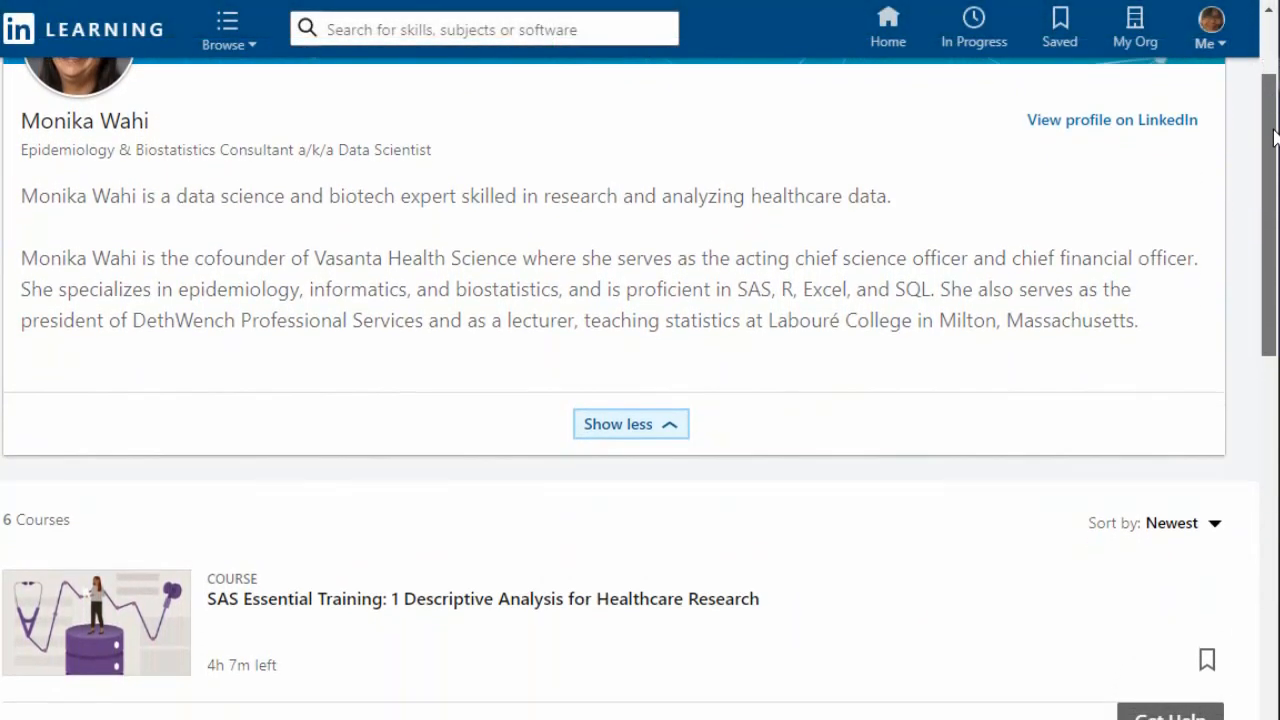
scroll(down, 3)
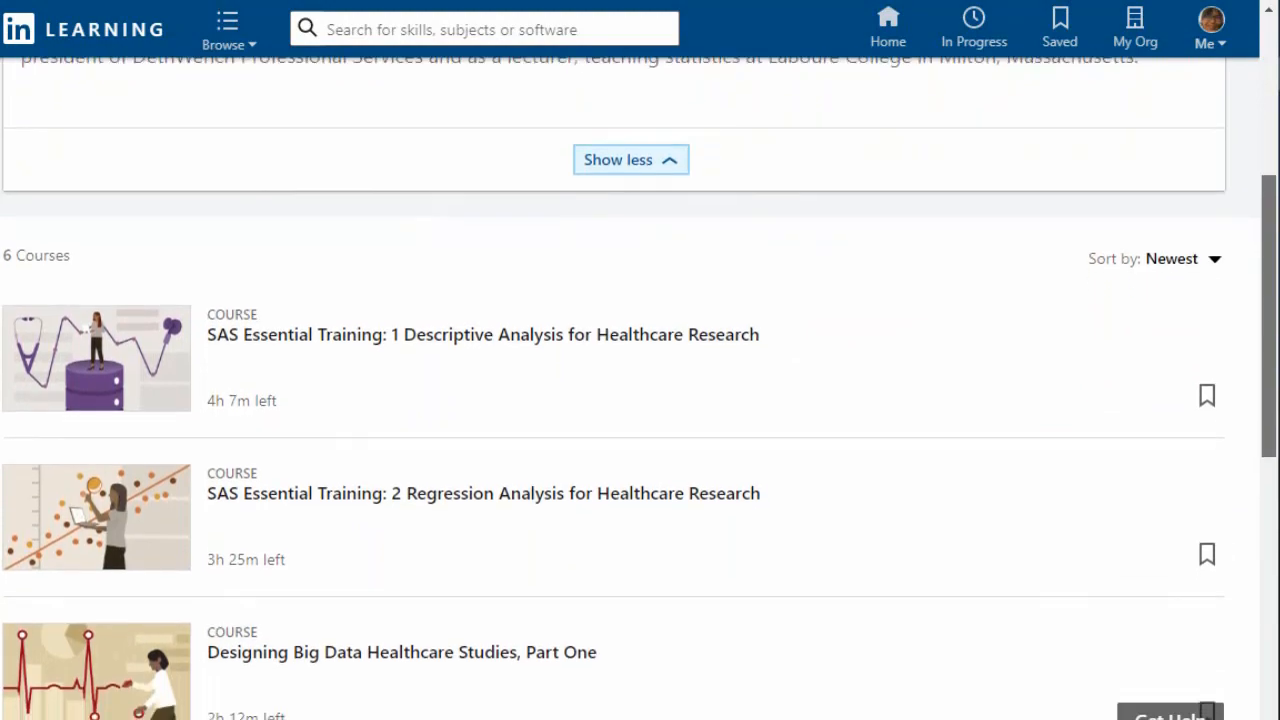
scroll(down, 3)
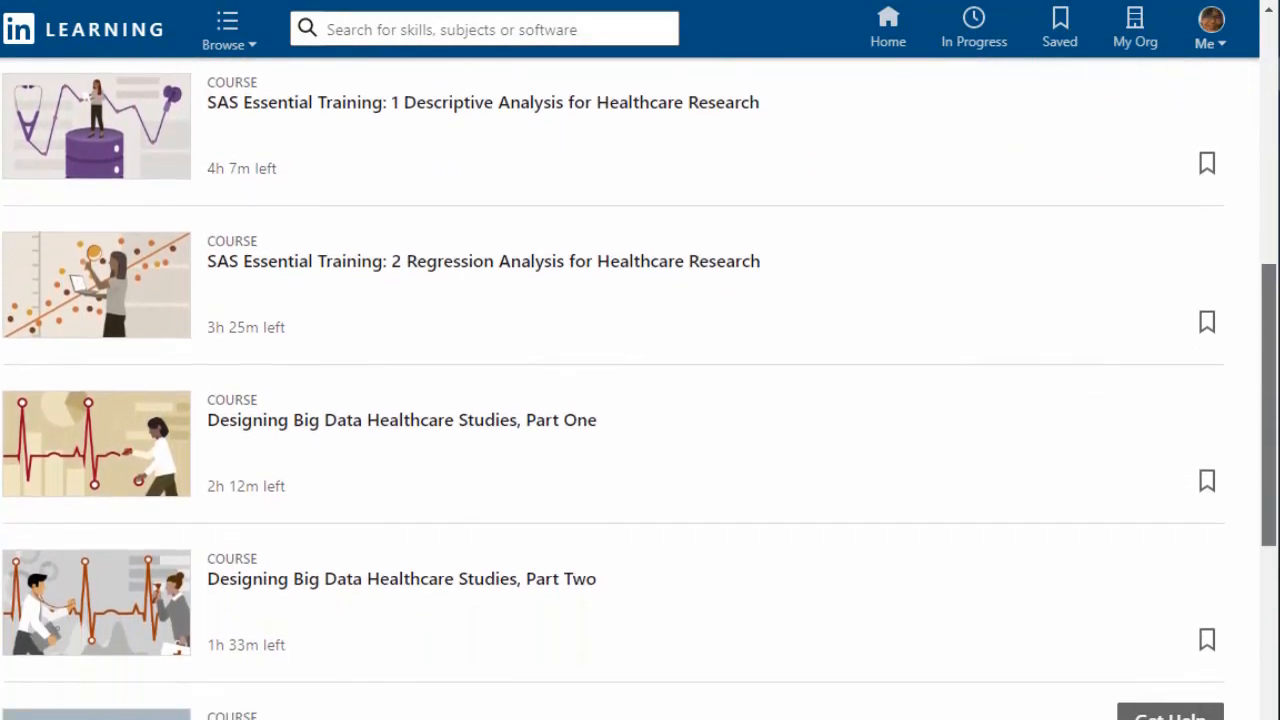